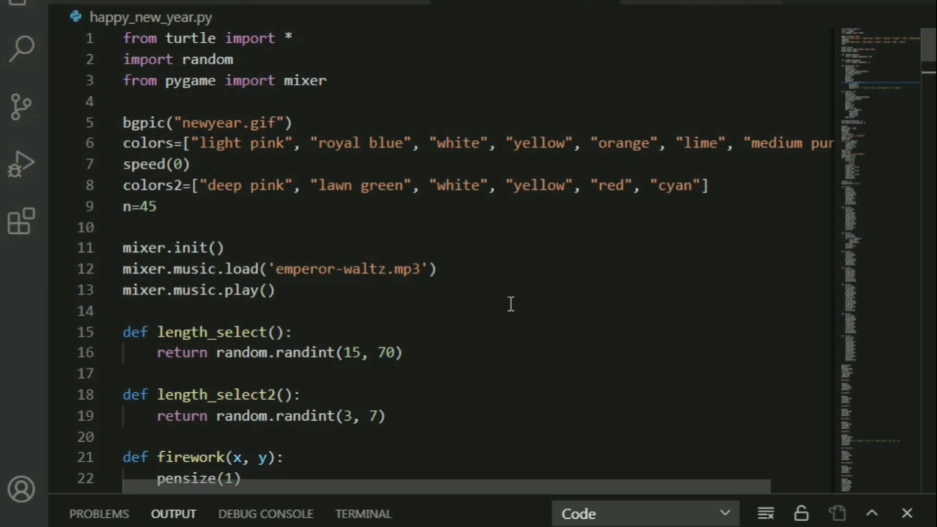
# Burst colourful radial fireworks across the blue starry sky around the greeting
pyautogui.scroll(-3)
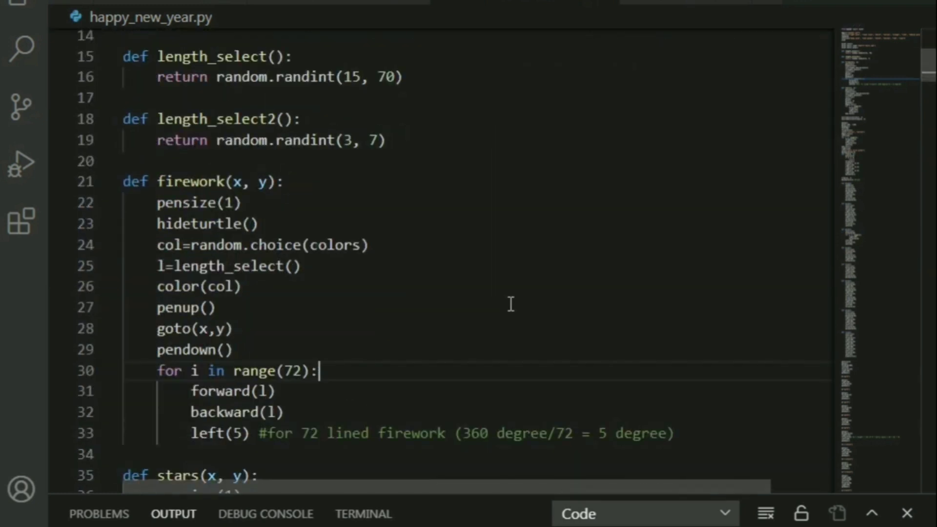
pyautogui.scroll(-3)
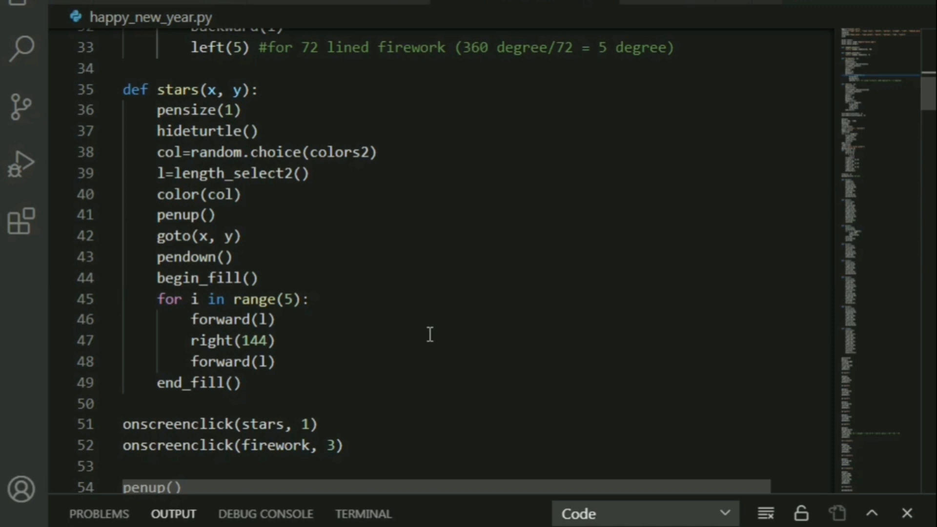
pyautogui.scroll(3)
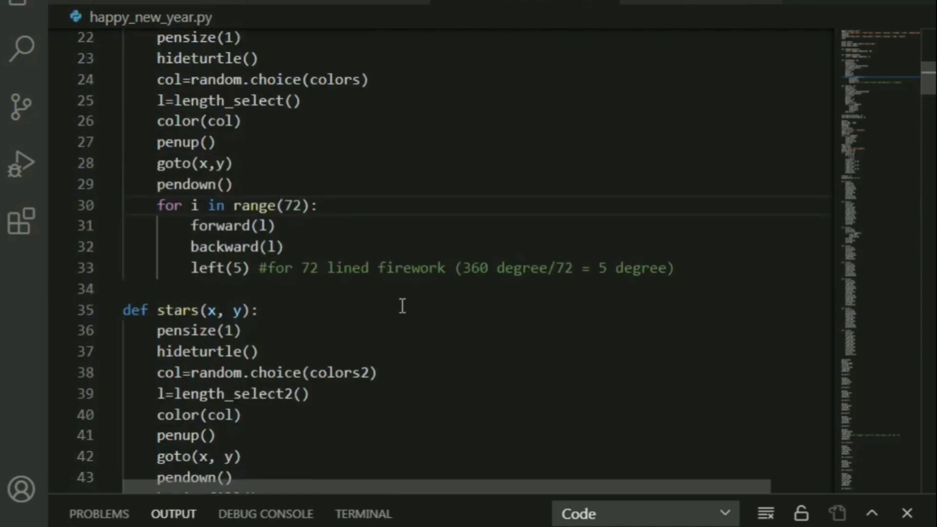
pyautogui.scroll(3)
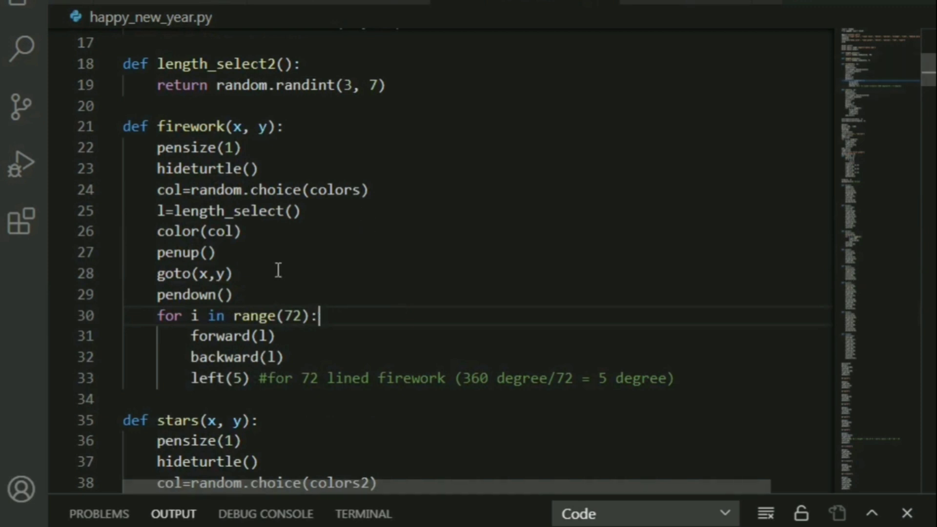
pyautogui.scroll(-3)
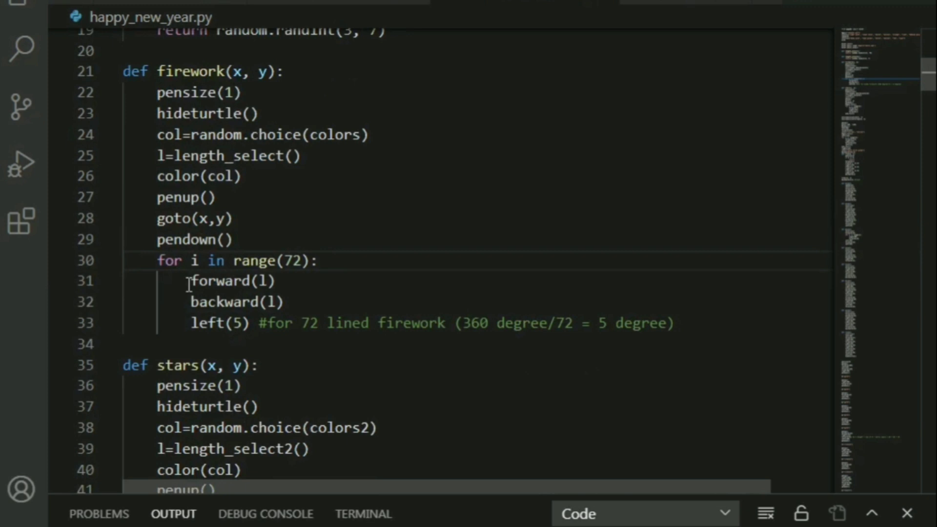
pyautogui.click(320, 259)
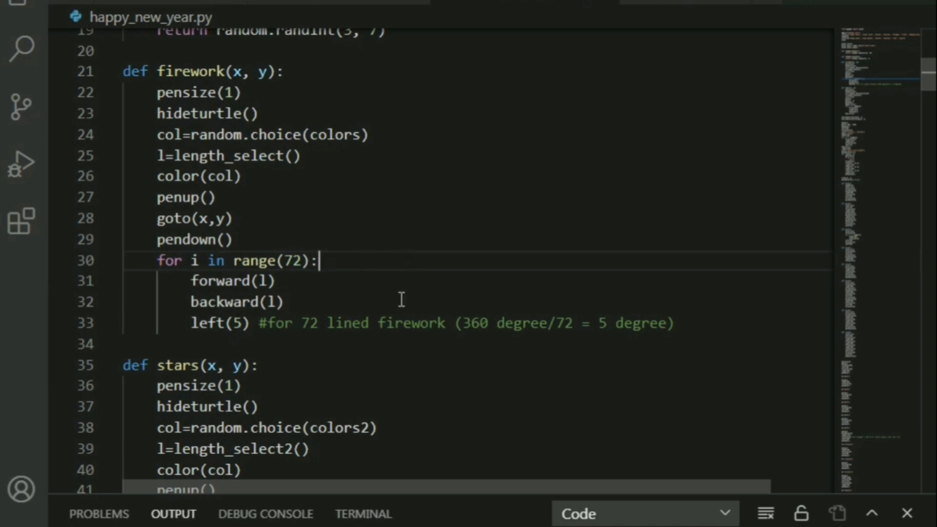
pyautogui.moveTo(395, 301)
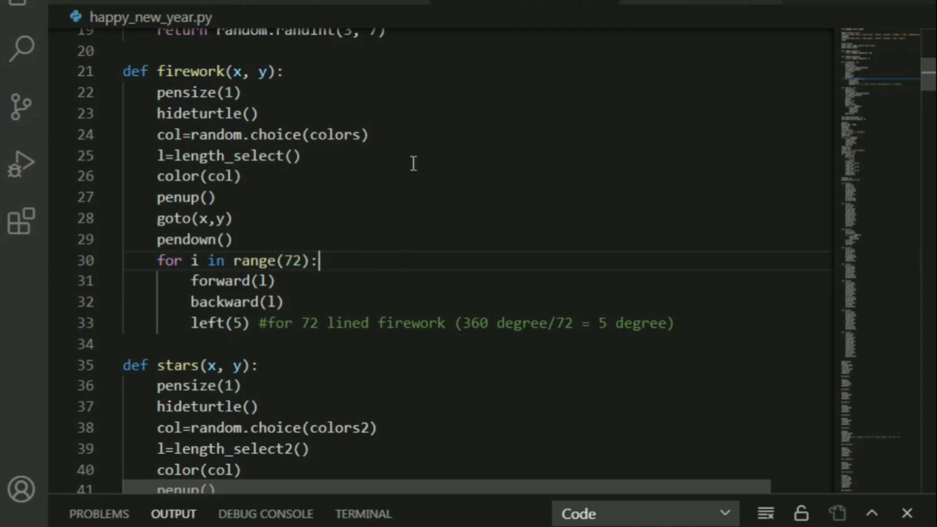
pyautogui.moveTo(570, 342)
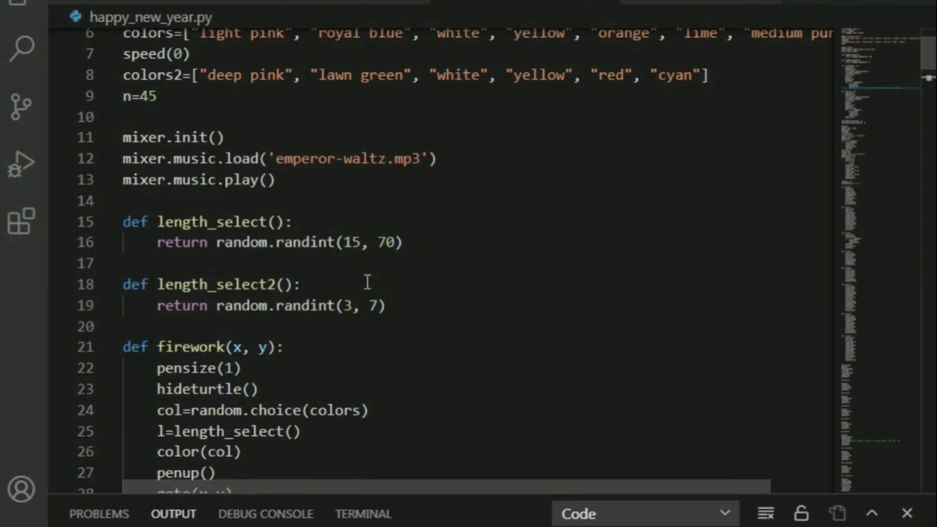
pyautogui.moveTo(463, 365)
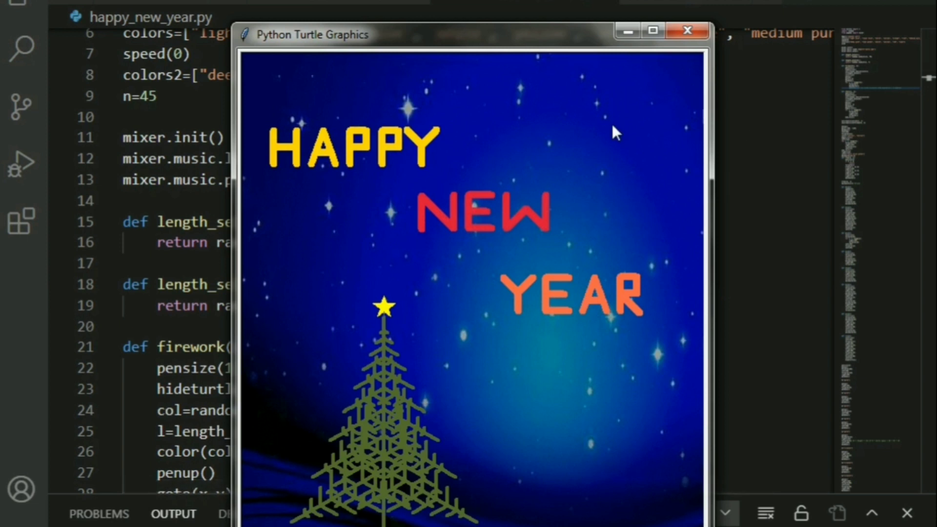
pyautogui.moveTo(550, 115)
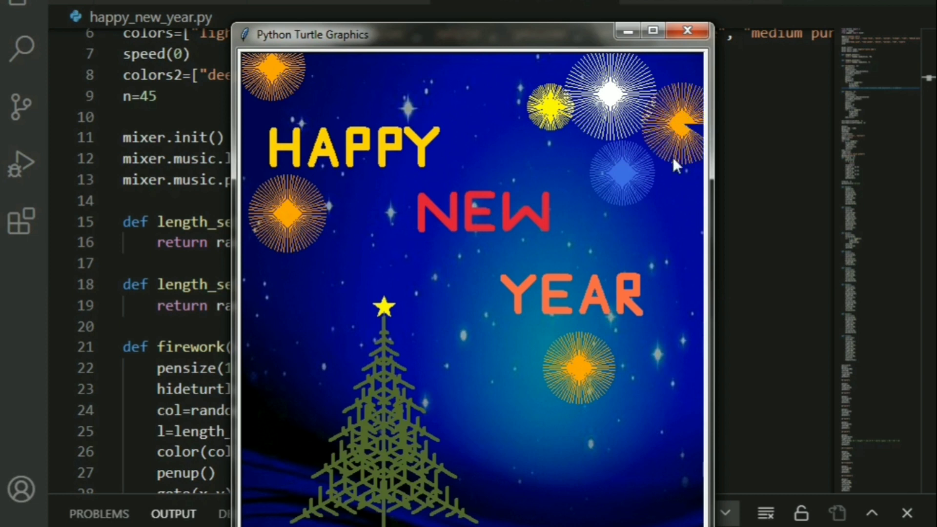
pyautogui.moveTo(359, 111)
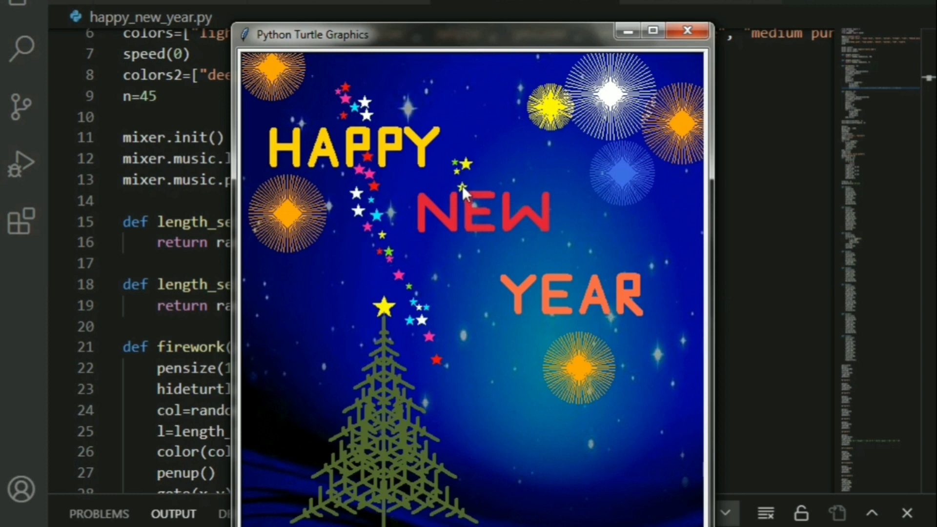
pyautogui.moveTo(473, 266)
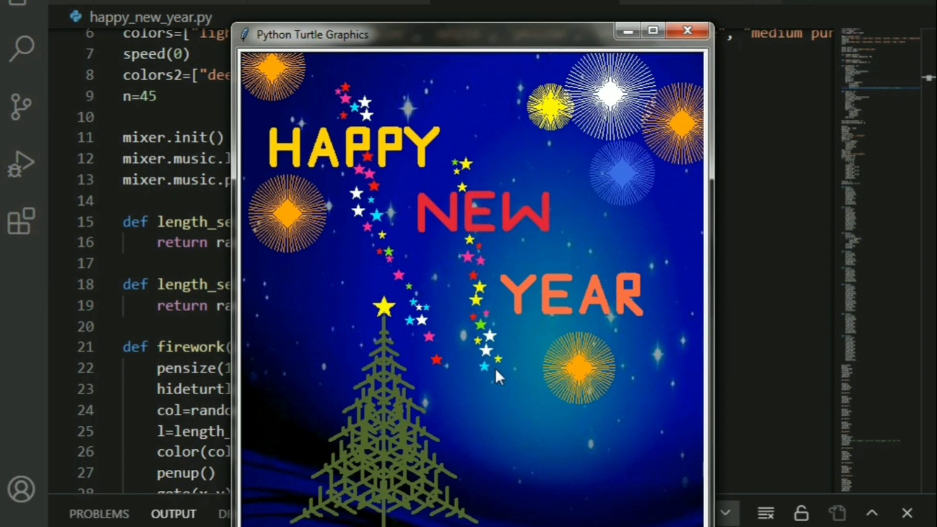
pyautogui.moveTo(374, 391)
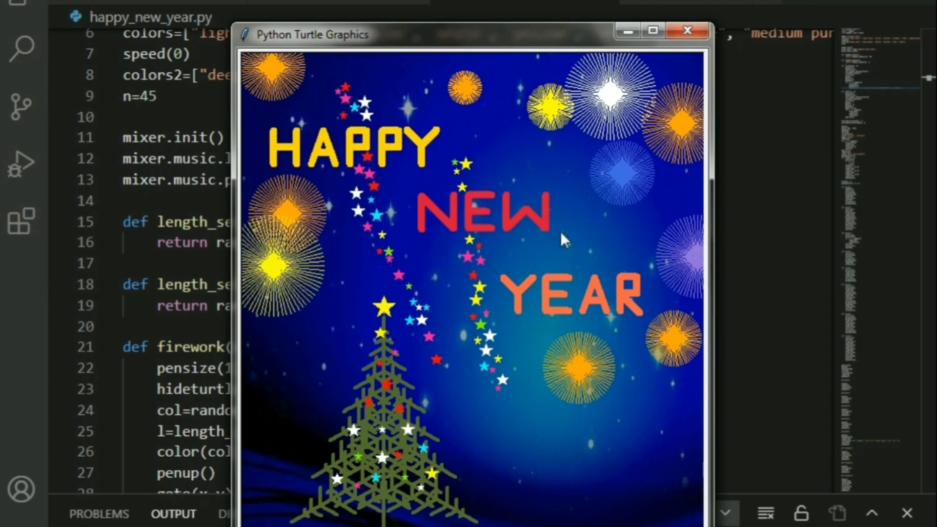
pyautogui.moveTo(399, 82)
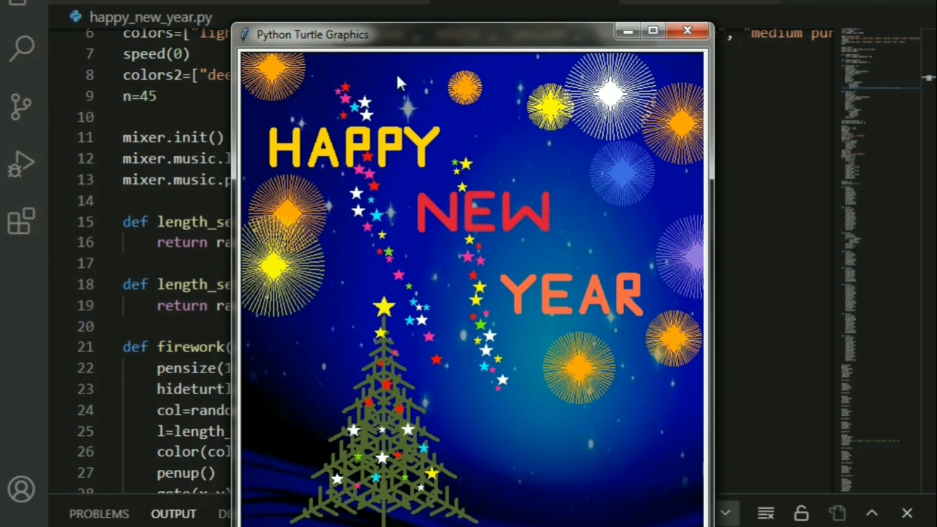
pyautogui.moveTo(517, 419)
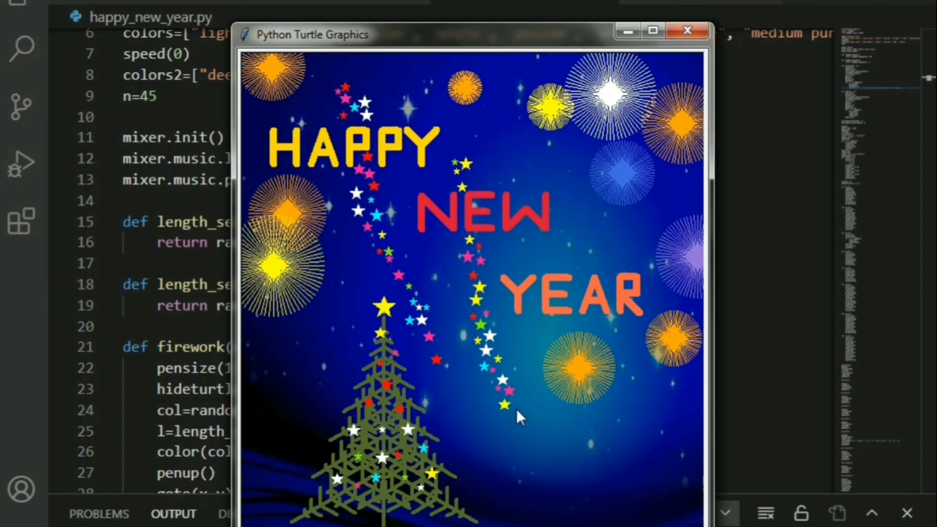
pyautogui.moveTo(478, 129)
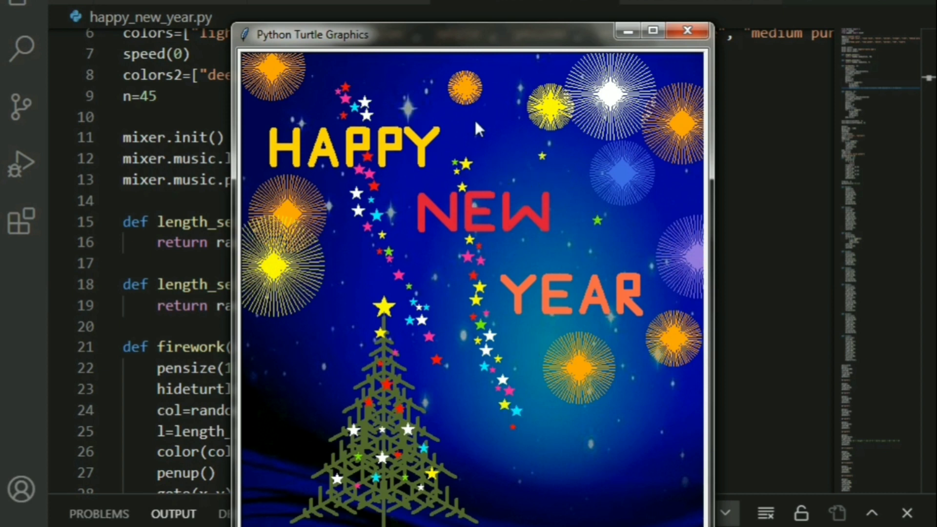
pyautogui.moveTo(430, 138)
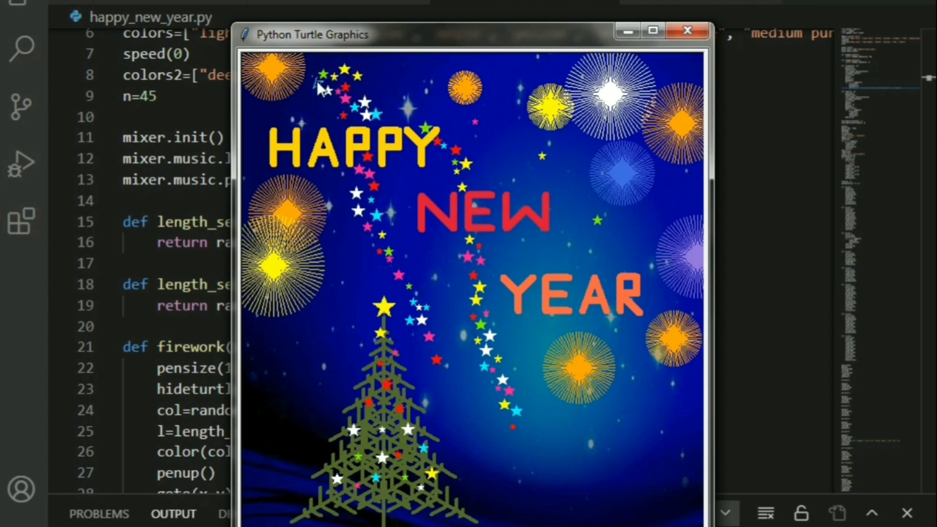
pyautogui.moveTo(563, 264)
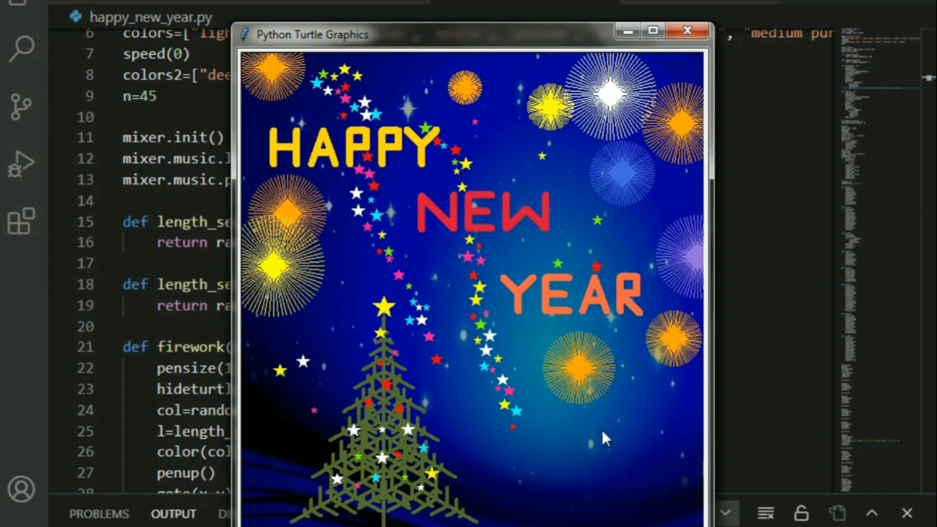
pyautogui.moveTo(595, 425)
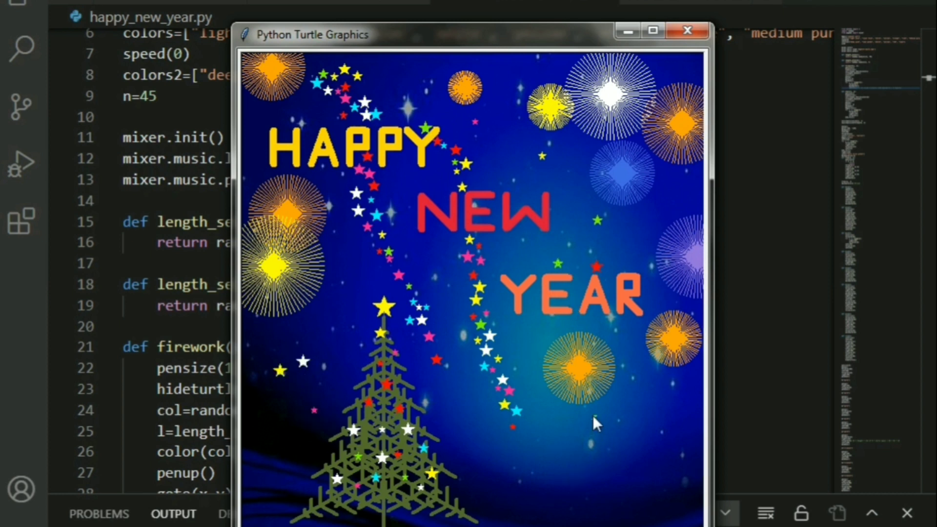
pyautogui.moveTo(628, 433)
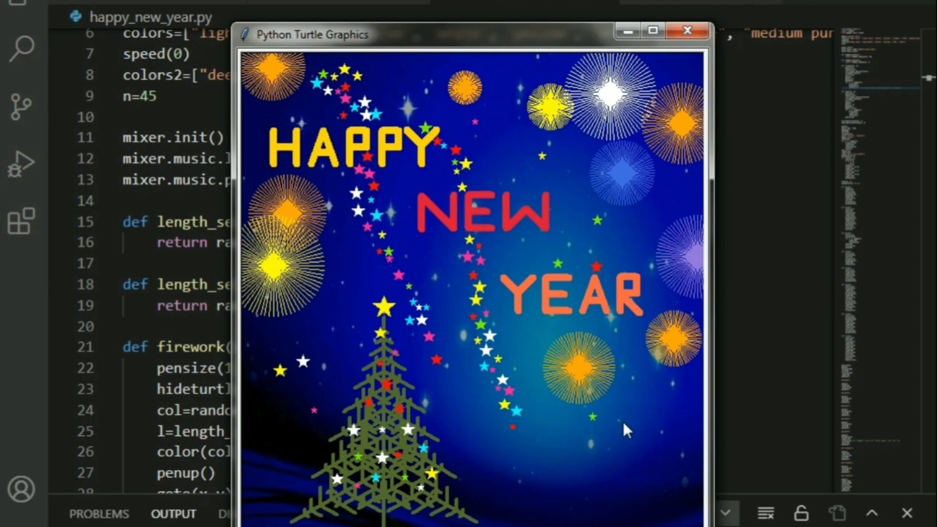